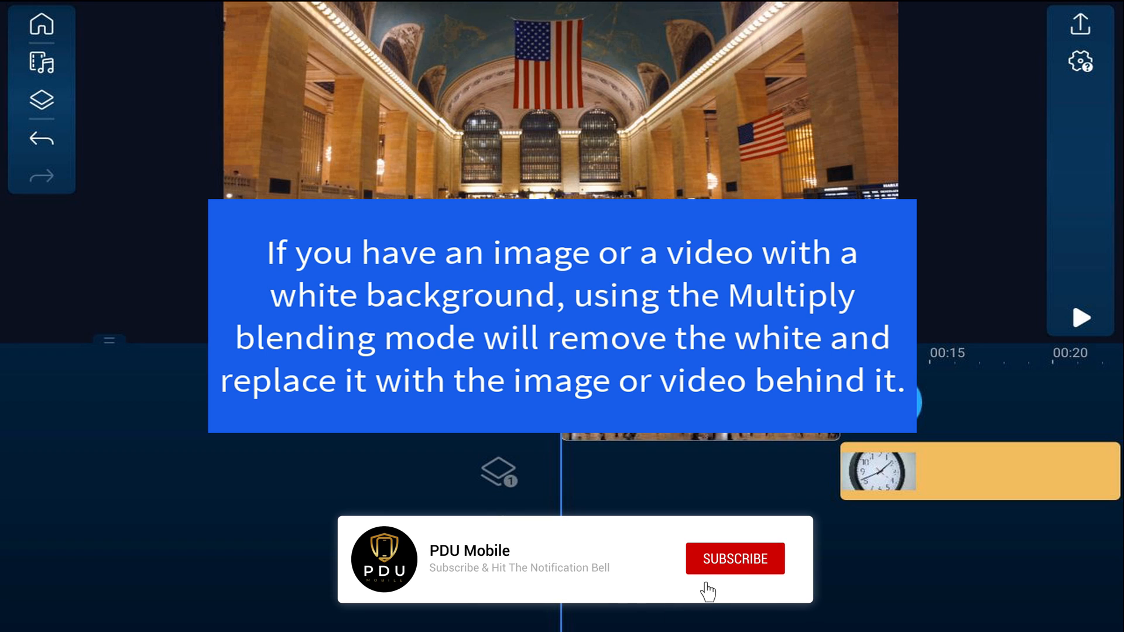
Step: Play the Grand Central project to check the clock clip follows the station footage
{"action": "left_click", "coordinate": [734, 559]}
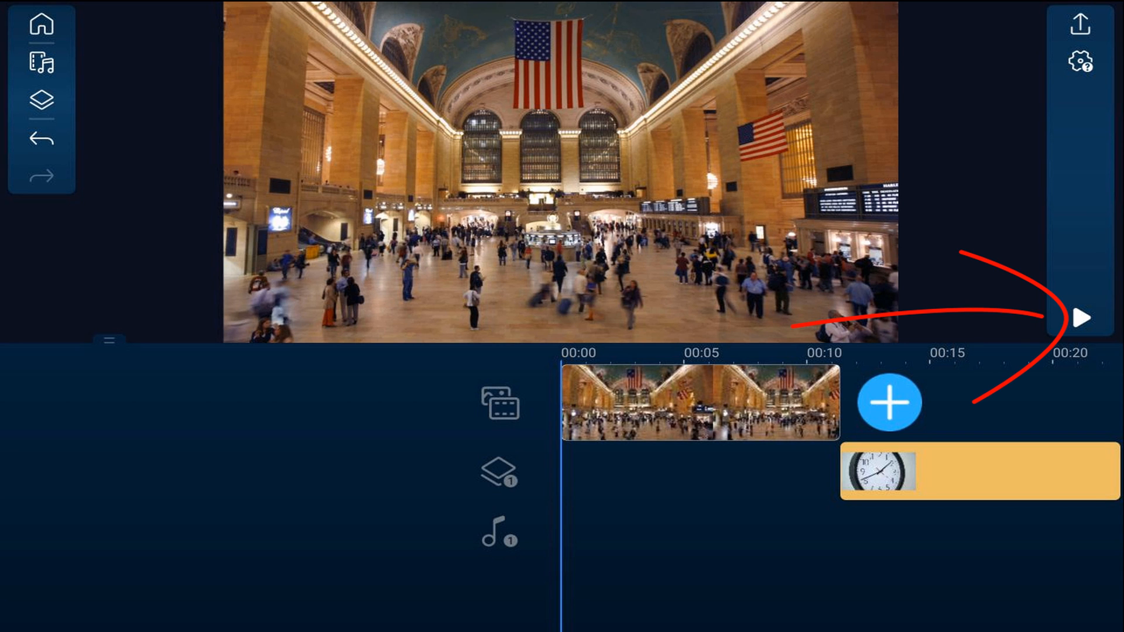
{"action": "left_click", "coordinate": [1081, 318]}
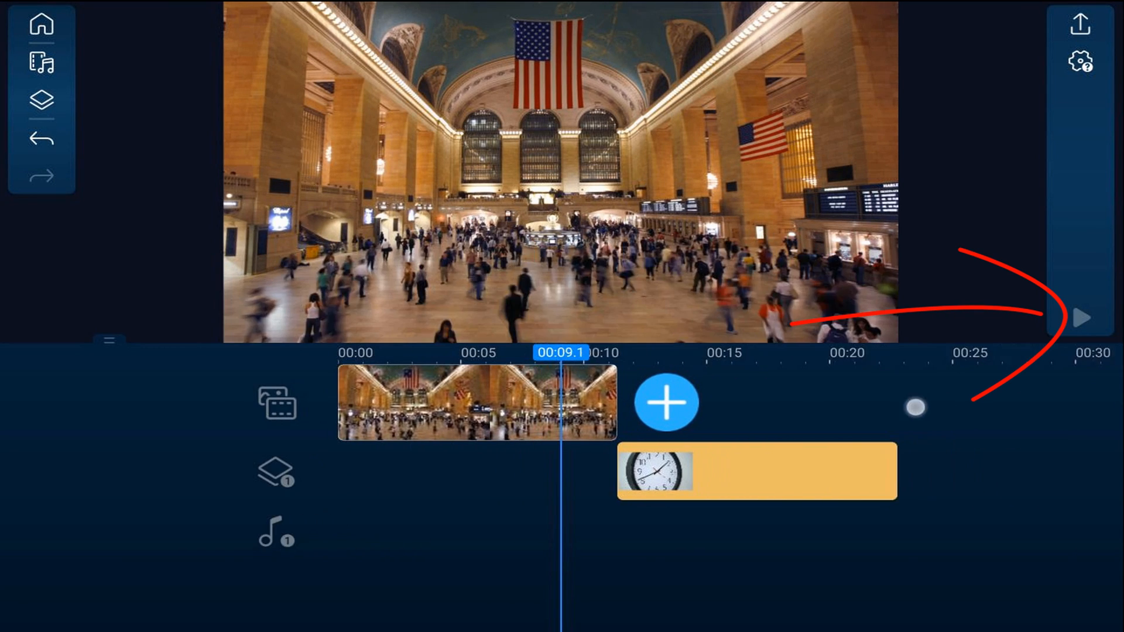
{"action": "left_click", "coordinate": [1081, 317]}
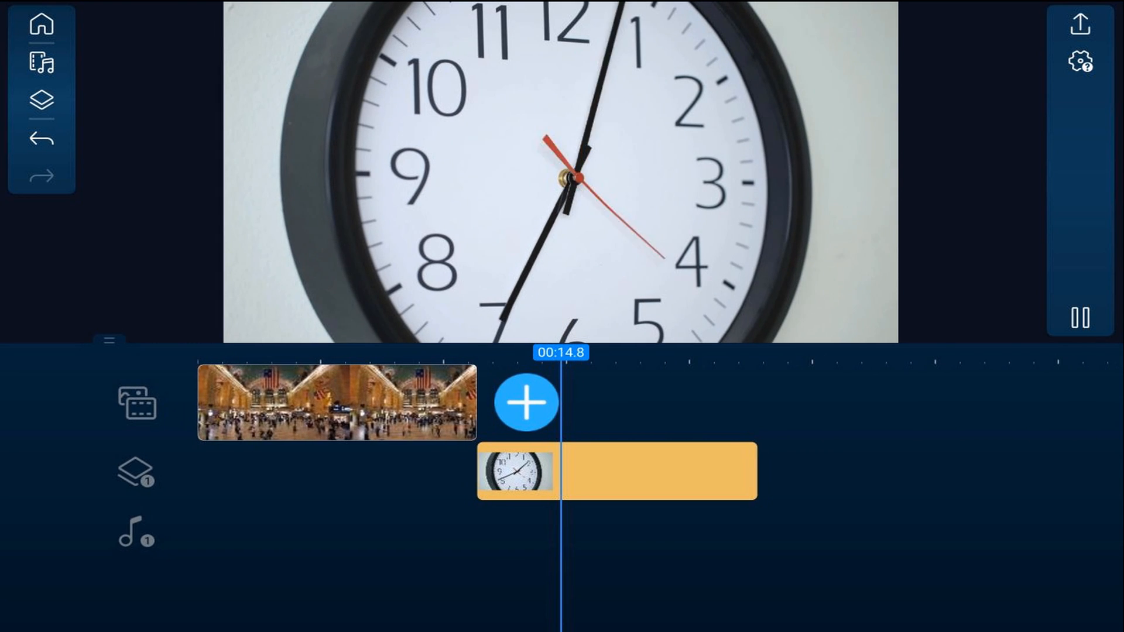
Step: Pause, move the clock overlay to 00:00 under the station clip, then replay
{"action": "left_click", "coordinate": [1080, 317]}
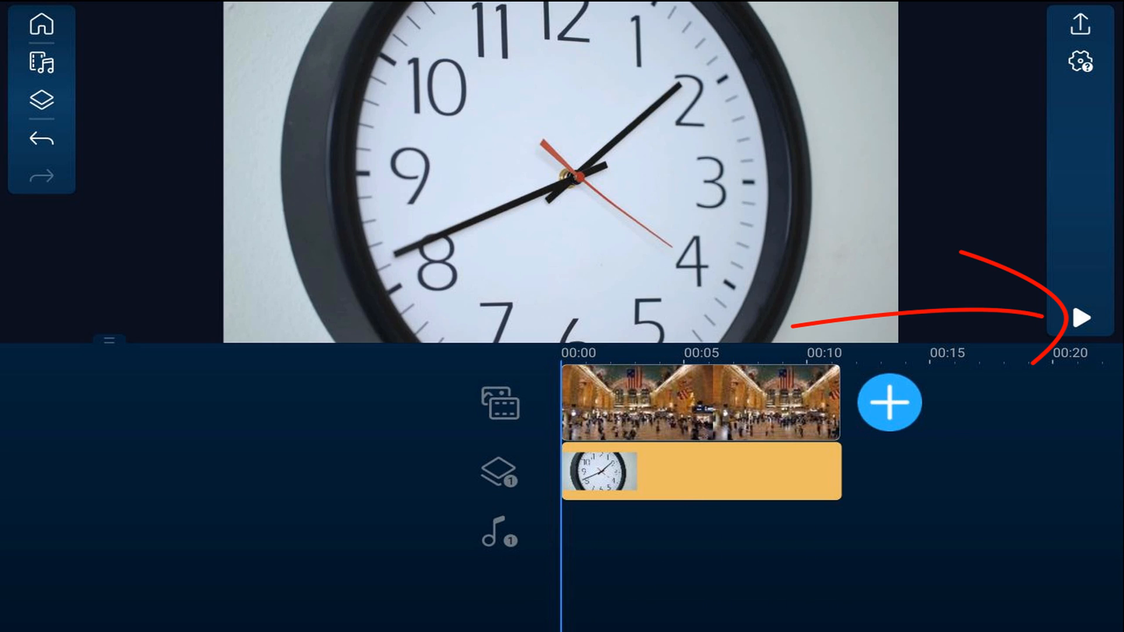
{"action": "left_click", "coordinate": [1082, 317]}
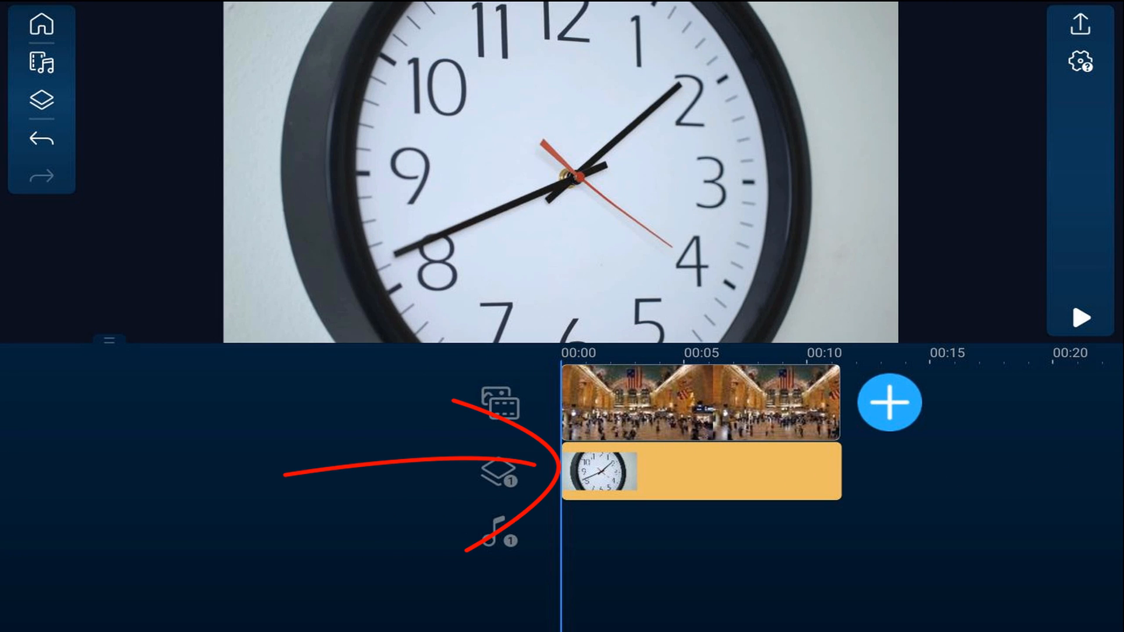
Step: Set the clock overlay's blending to Multiply and preview the result
{"action": "left_click", "coordinate": [698, 470]}
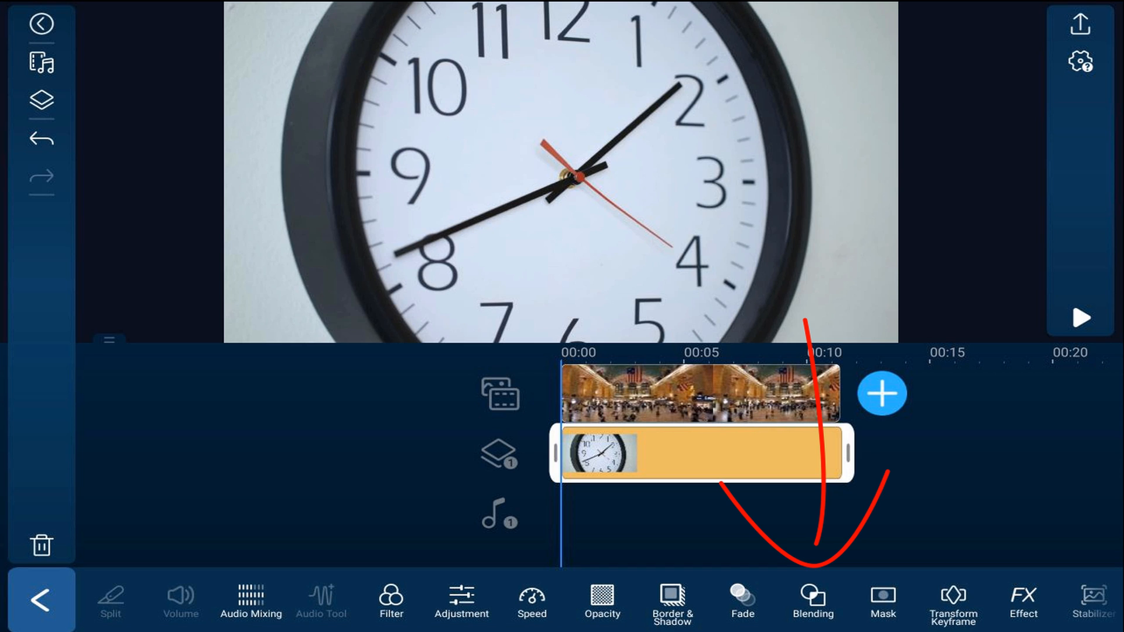
{"action": "left_click", "coordinate": [811, 601]}
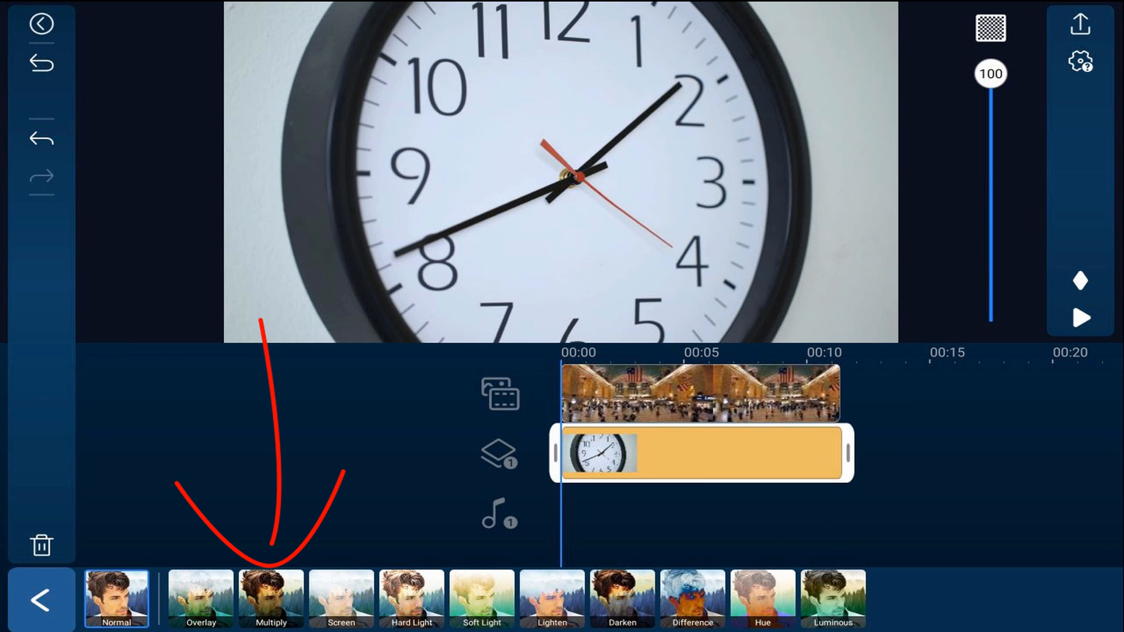
{"action": "left_click", "coordinate": [271, 598]}
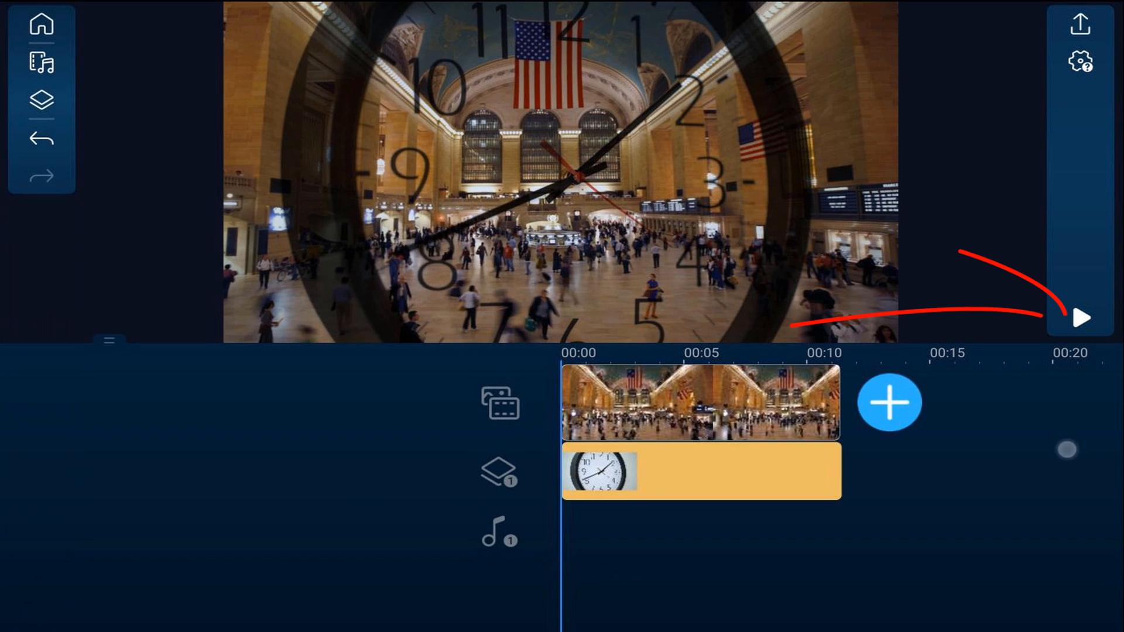
{"action": "left_click", "coordinate": [1081, 319]}
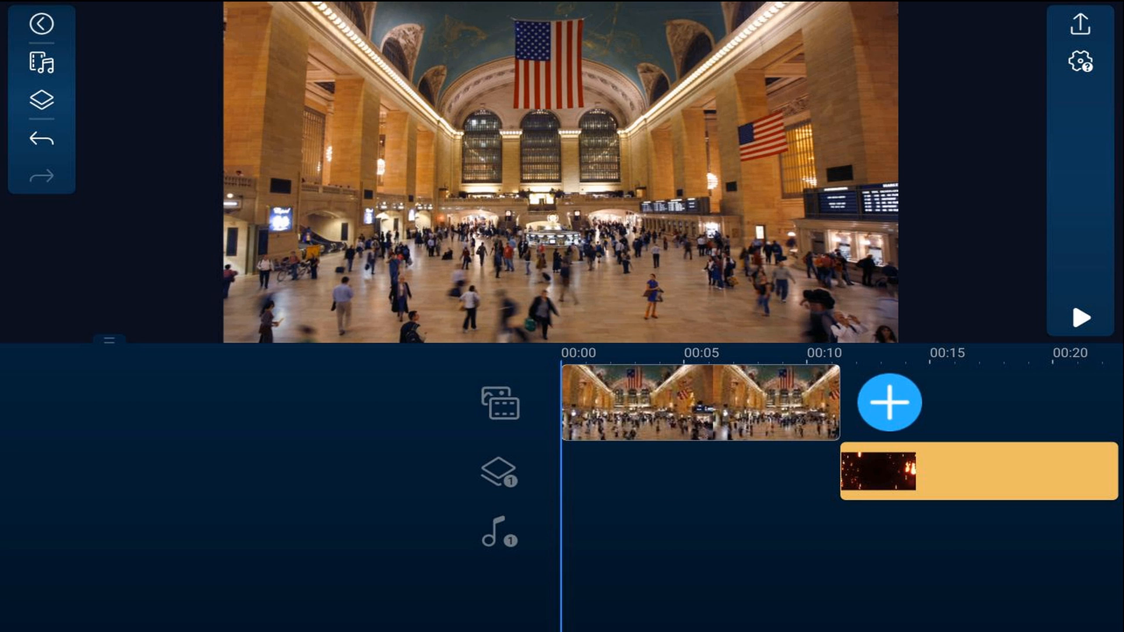
Step: Add the falling-fire video to the overlay track and preview it
{"action": "left_click", "coordinate": [1082, 317]}
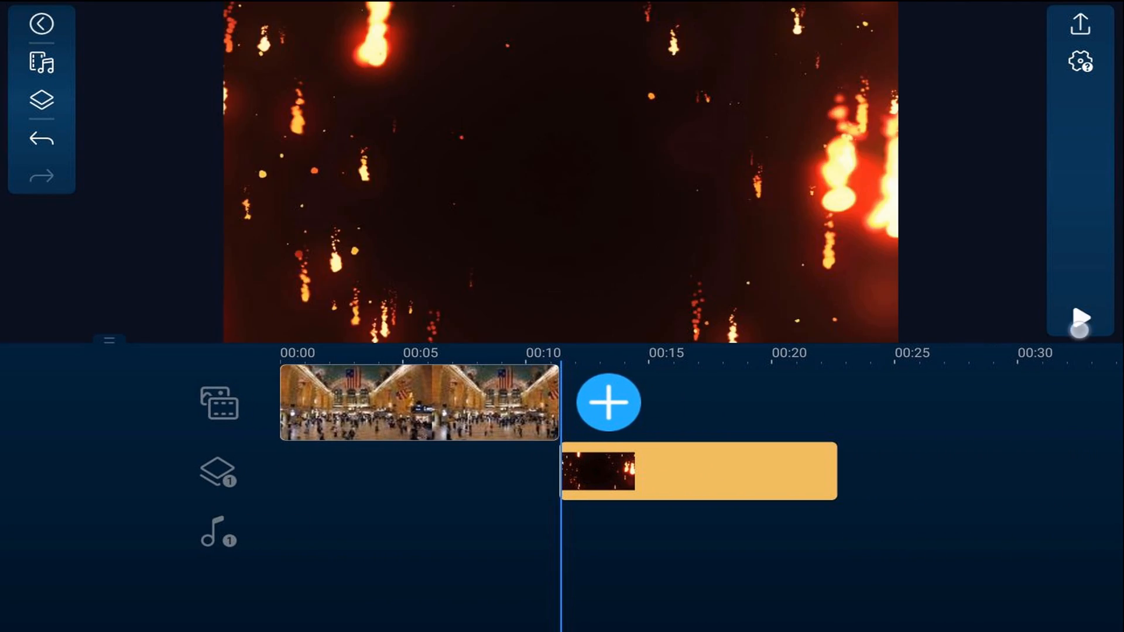
{"action": "left_click", "coordinate": [1078, 318]}
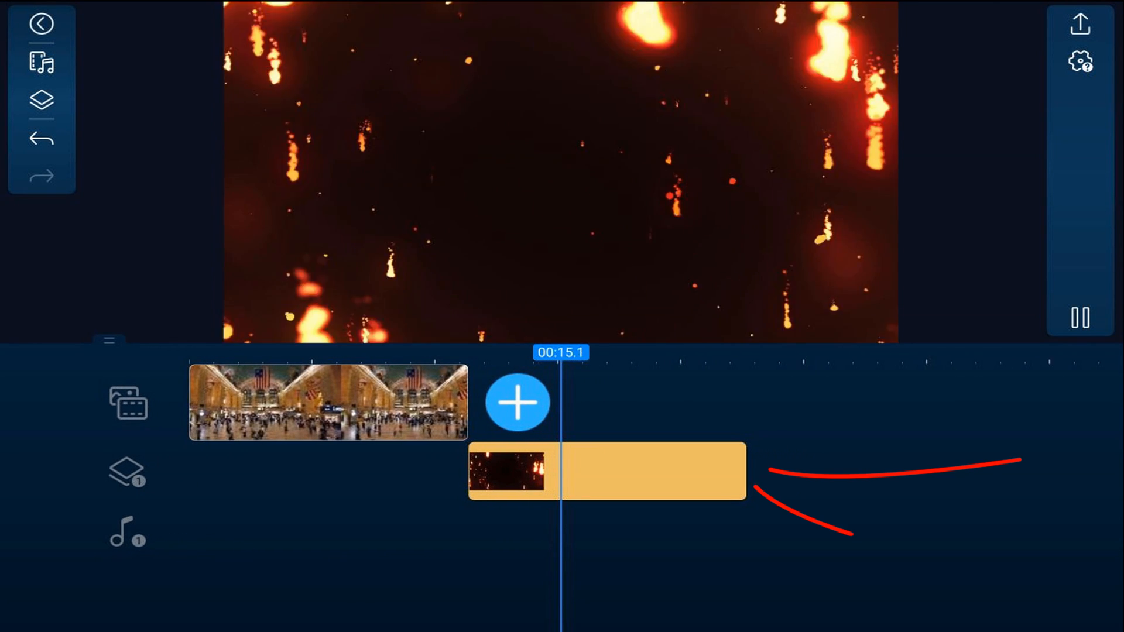
Step: Pause, move the fire overlay to 00:00 under the station clip, then replay
{"action": "left_click", "coordinate": [1080, 318]}
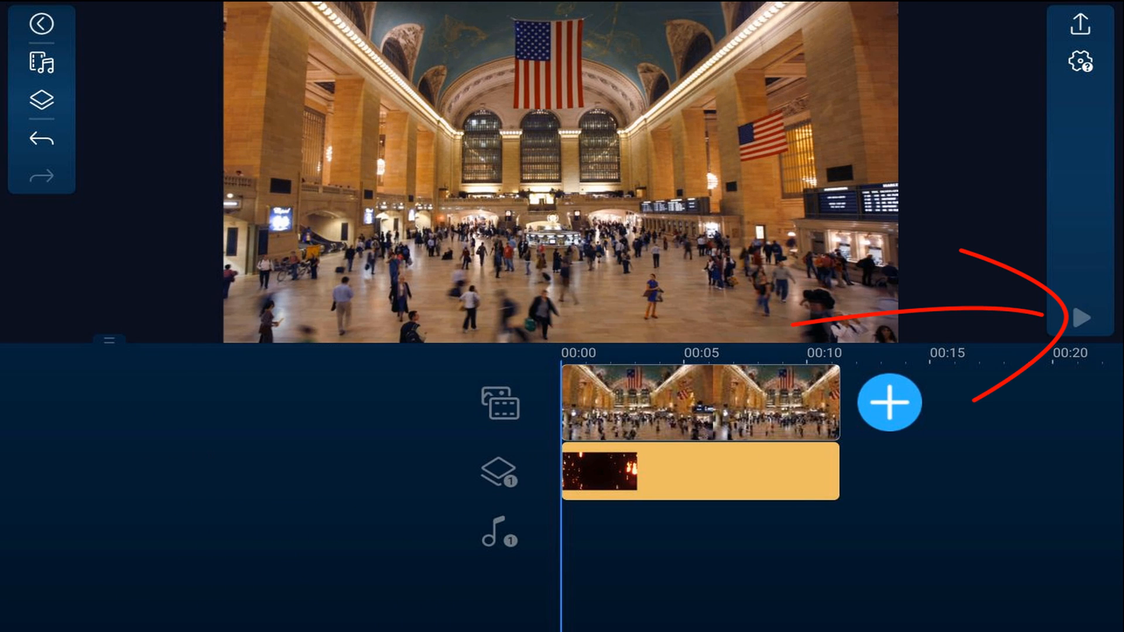
{"action": "left_click", "coordinate": [1081, 317]}
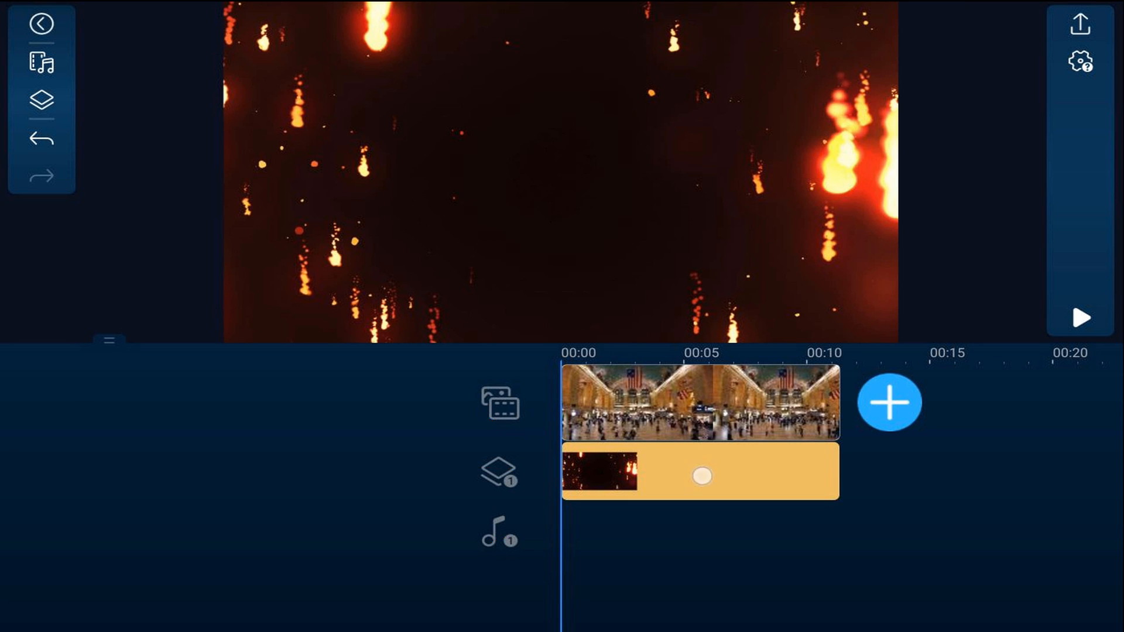
Step: Set the fire overlay's blending to Lighten and preview the result
{"action": "left_click", "coordinate": [702, 472]}
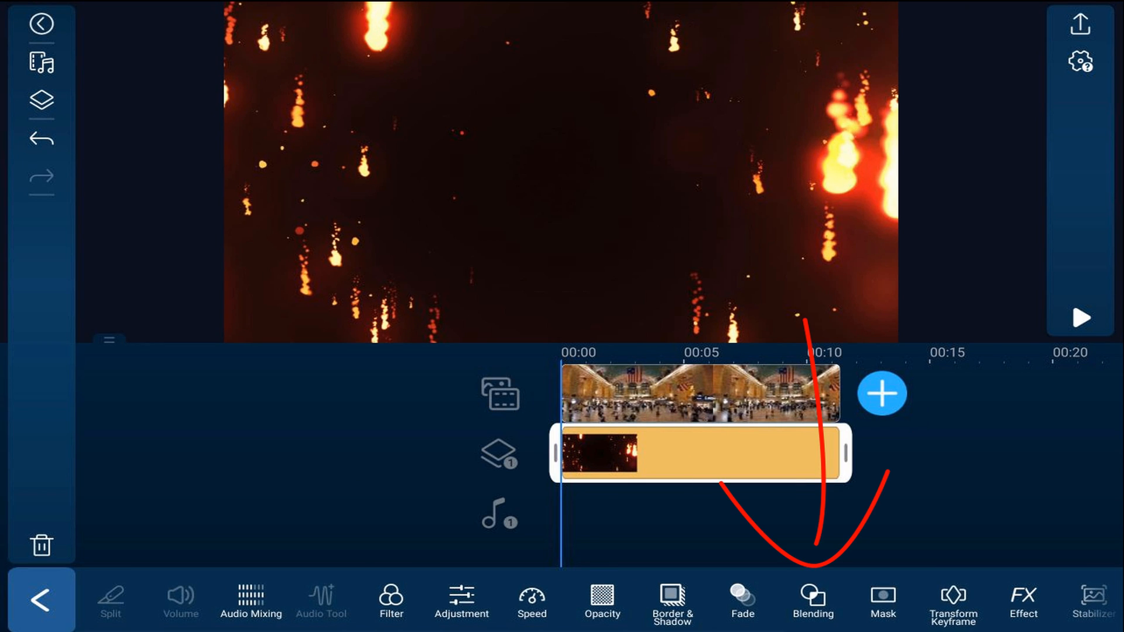
{"action": "left_click", "coordinate": [811, 601]}
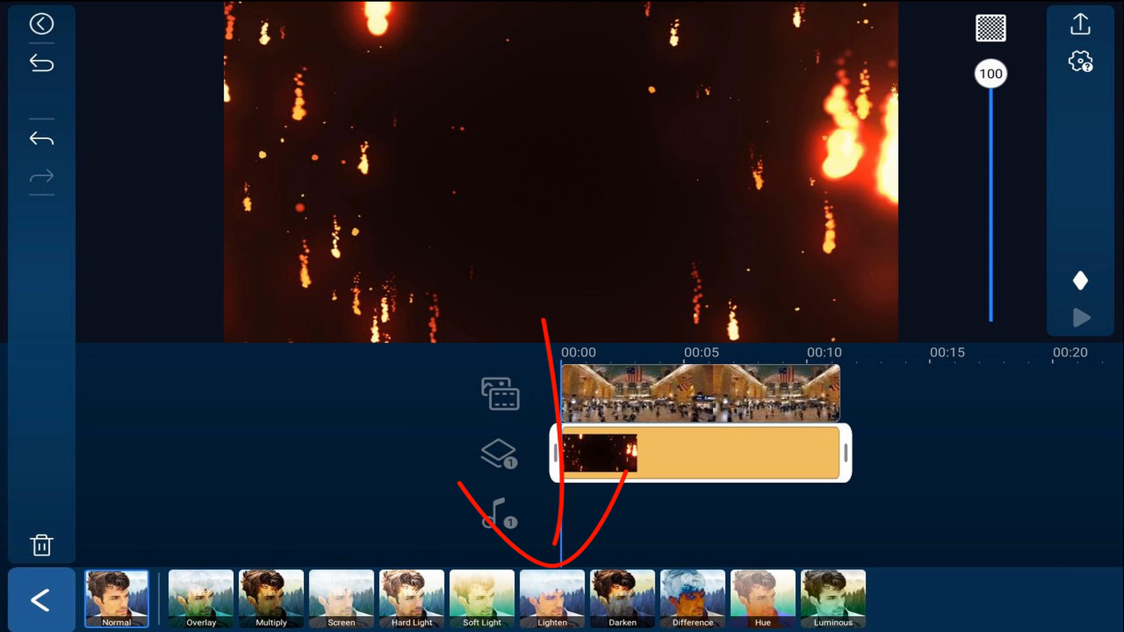
{"action": "left_click", "coordinate": [551, 597]}
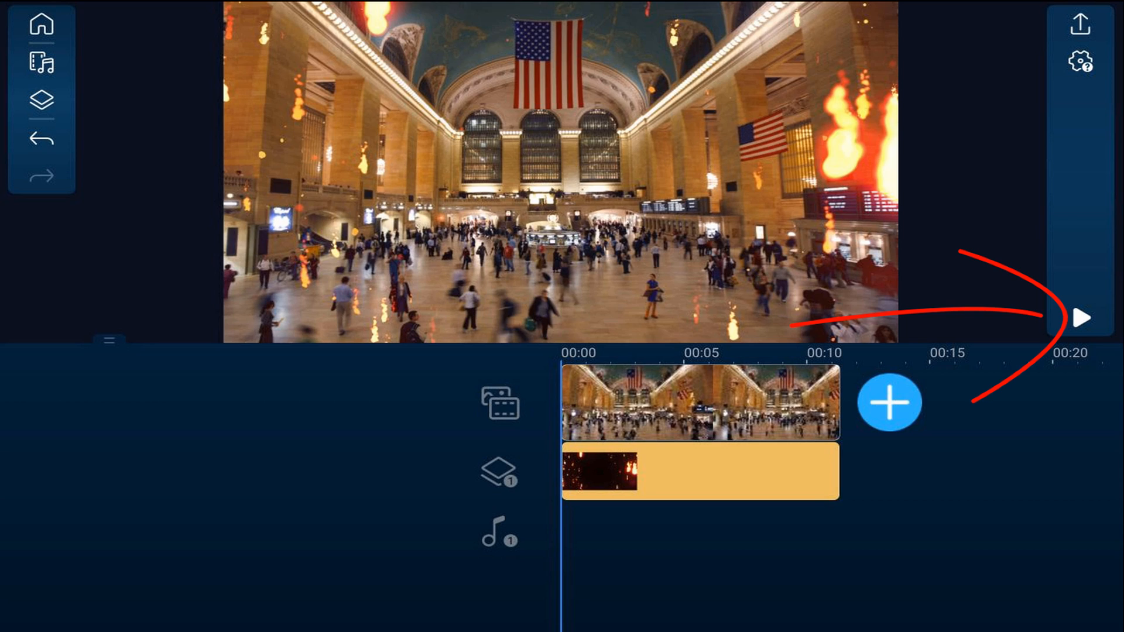
{"action": "left_click", "coordinate": [1080, 319]}
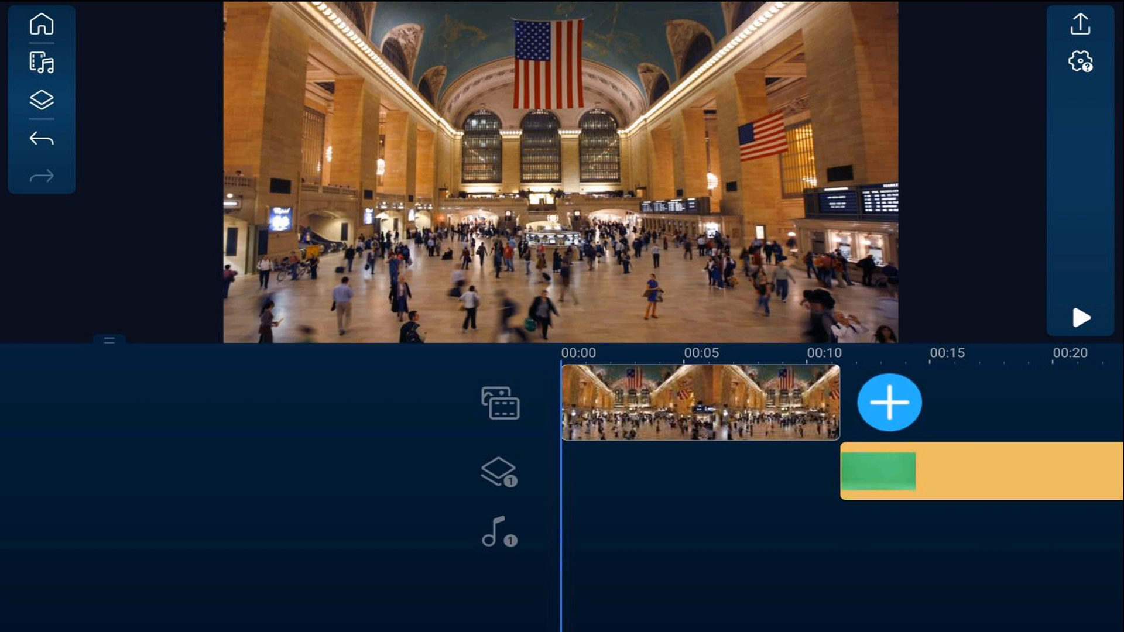
Step: Add the green-screen mime clip at 00:00 on the overlay track, then play and stop
{"action": "left_click", "coordinate": [1081, 317]}
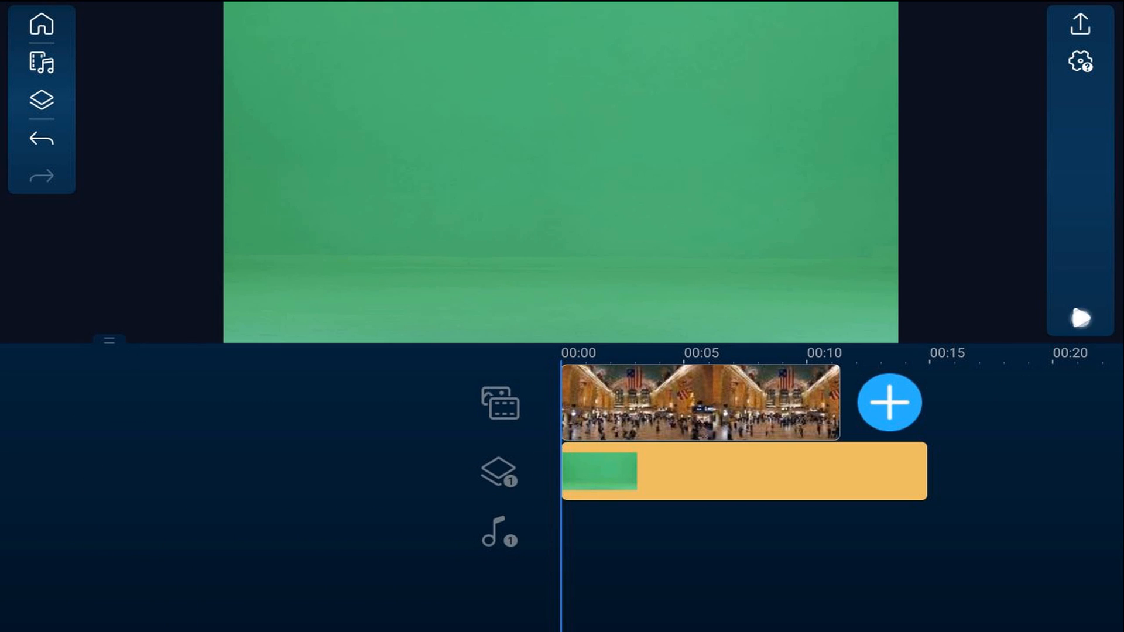
{"action": "left_click", "coordinate": [1079, 318]}
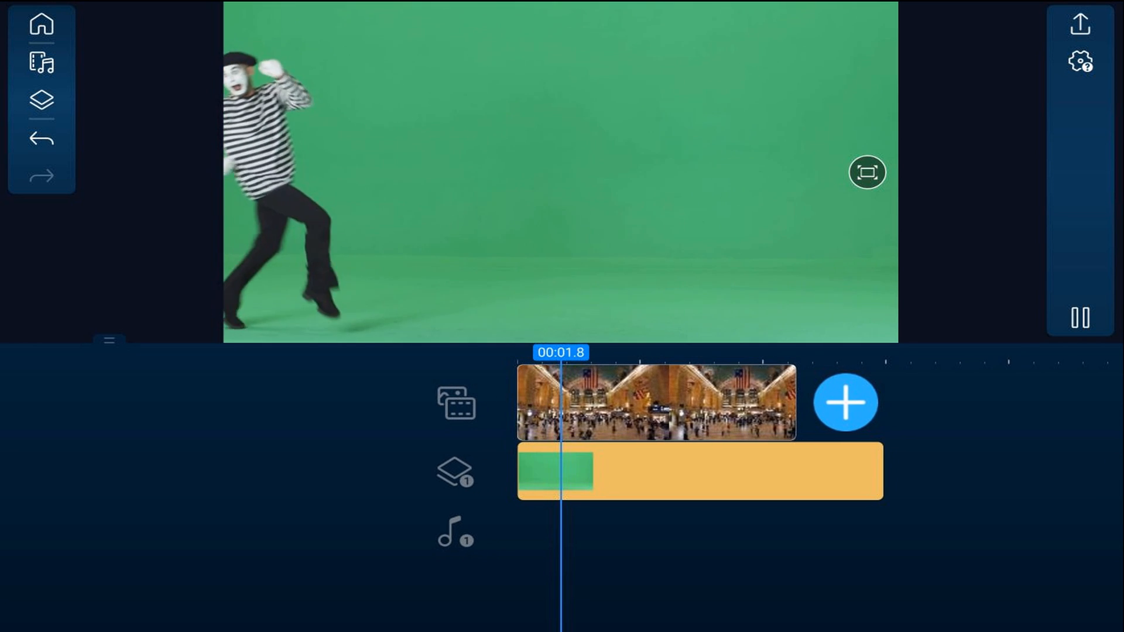
{"action": "left_click", "coordinate": [1081, 317]}
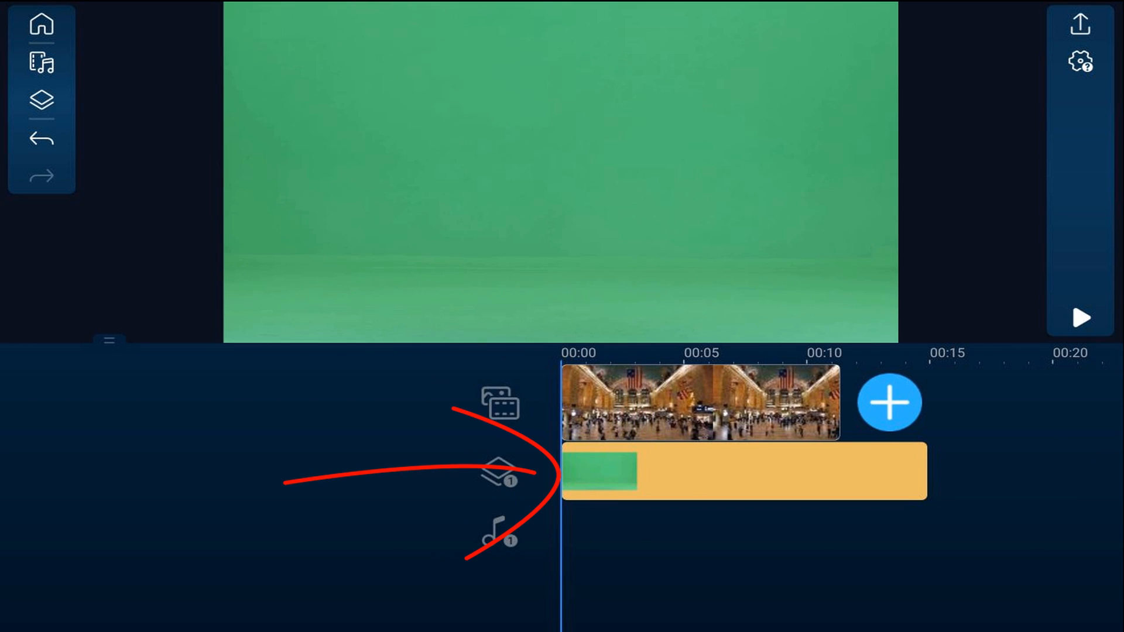
Step: Apply Chroma Key to the mime clip, sampling the green background with Color Range 19
{"action": "left_click", "coordinate": [745, 470]}
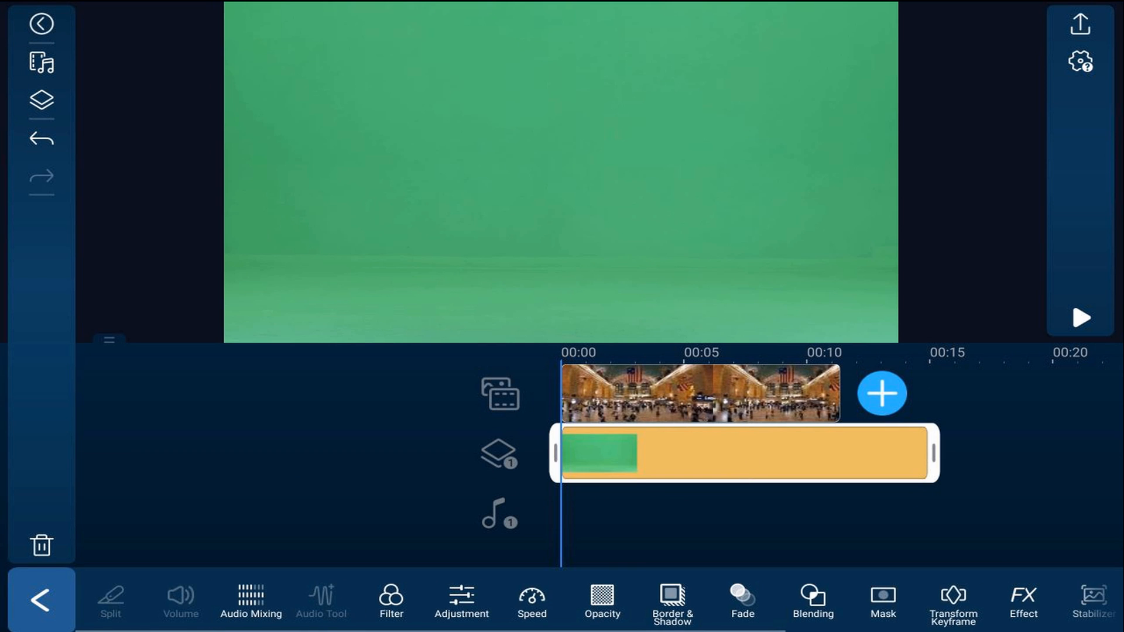
{"action": "scroll", "scroll_direction": "left", "scroll_amount": 3}
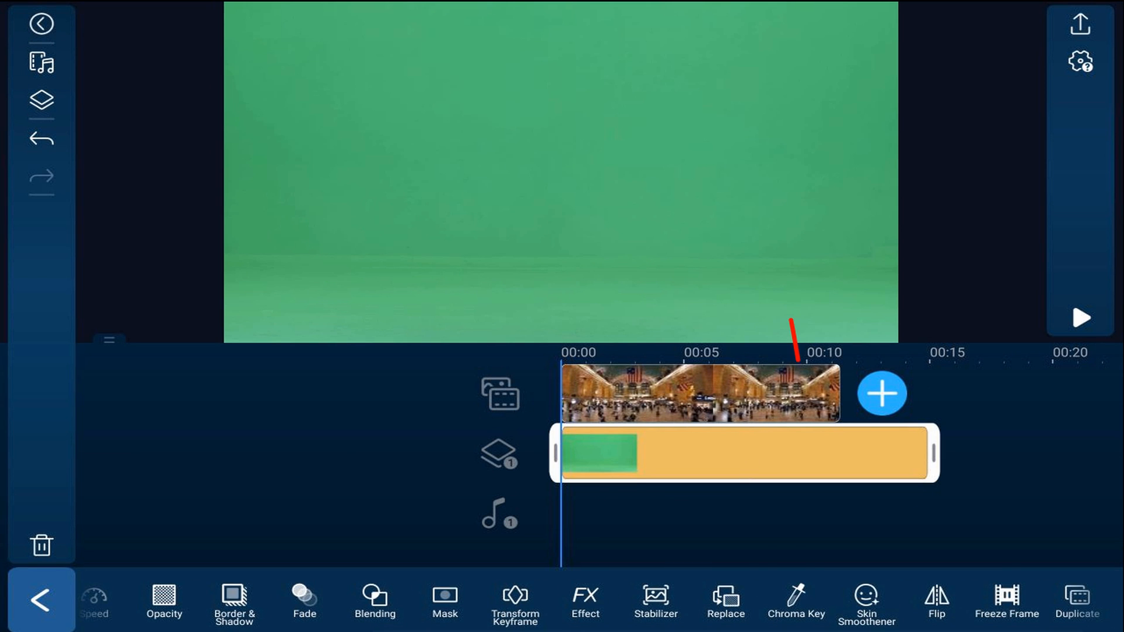
{"action": "left_click", "coordinate": [795, 602]}
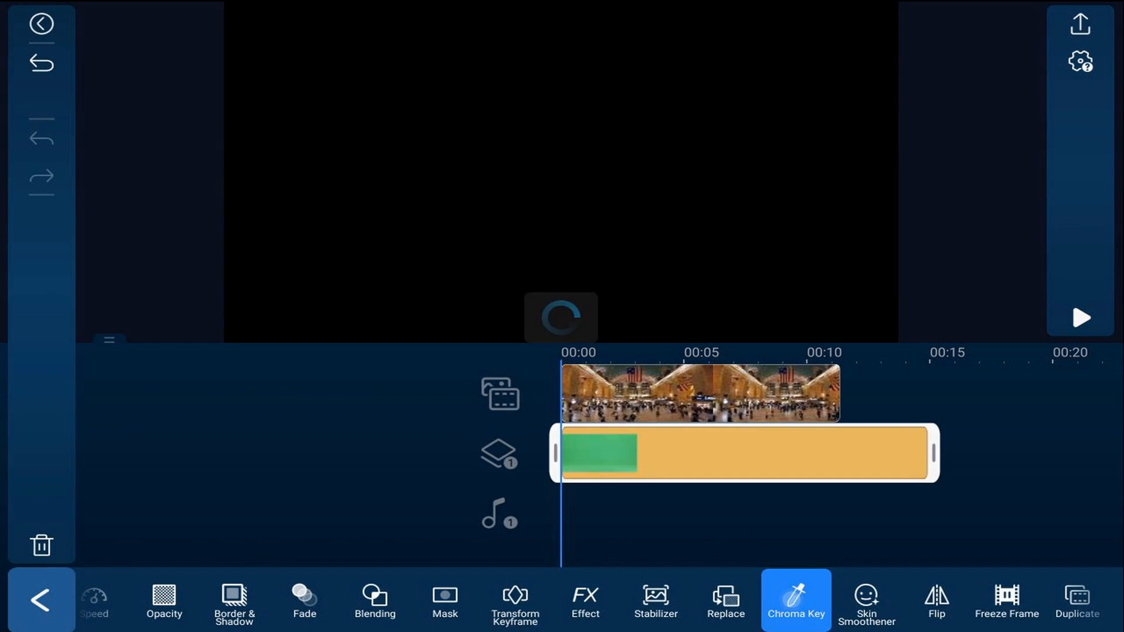
{"action": "left_click", "coordinate": [795, 600]}
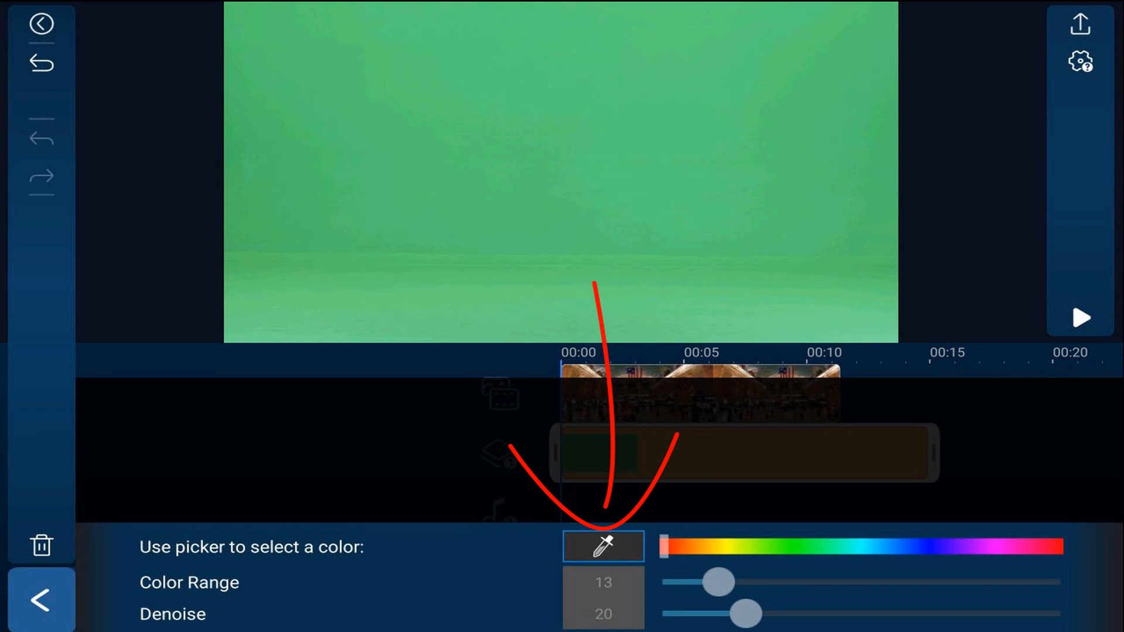
{"action": "left_click", "coordinate": [602, 546]}
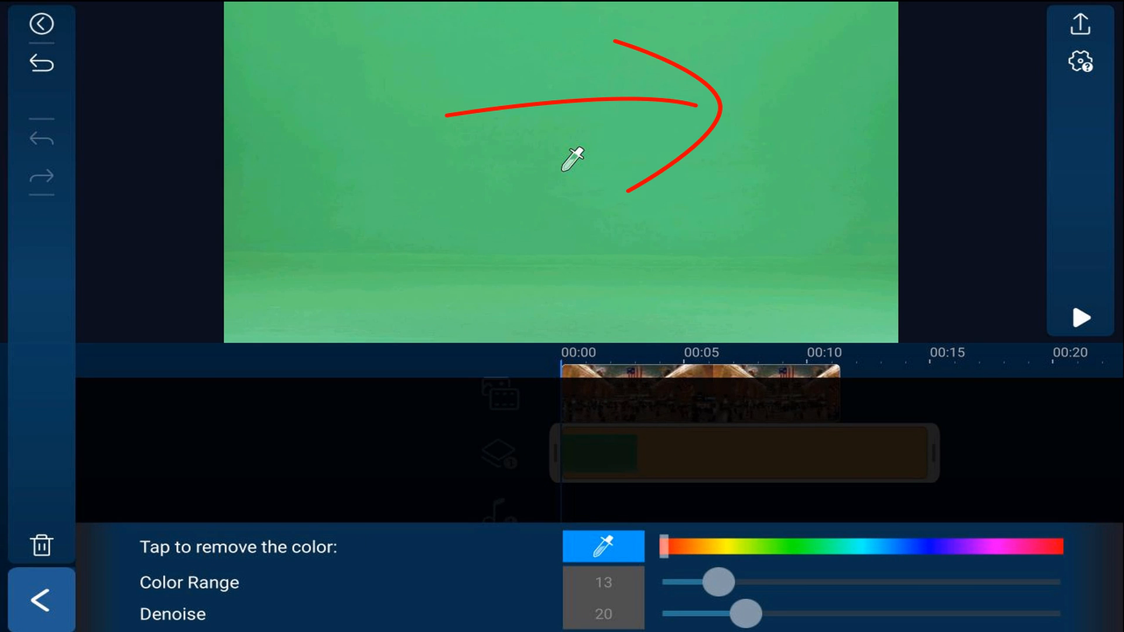
{"action": "left_click", "coordinate": [736, 107]}
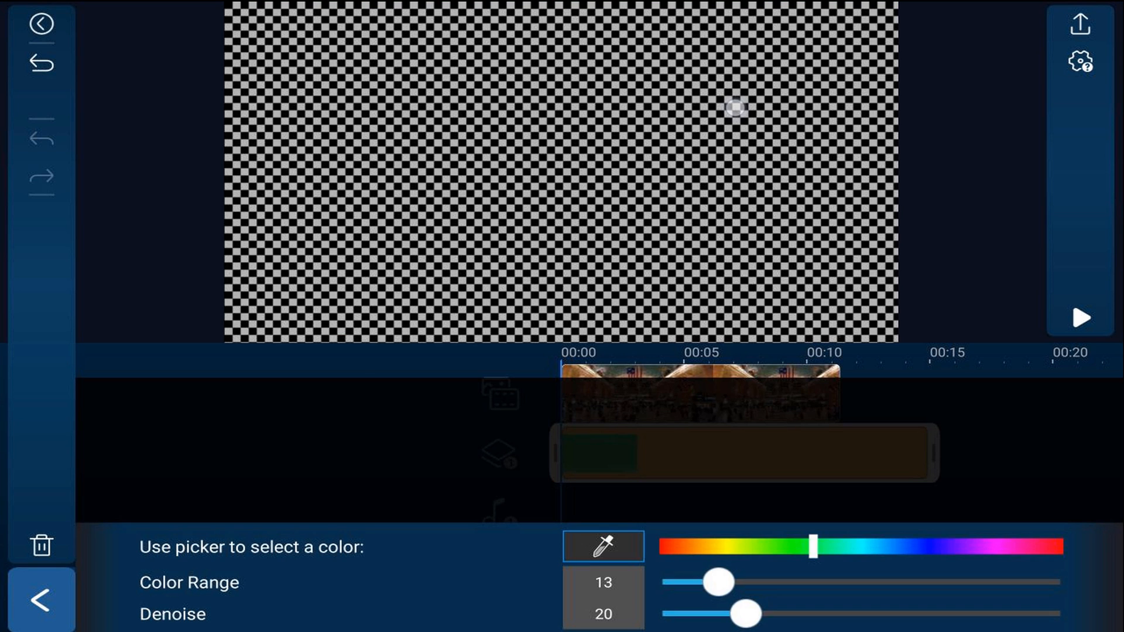
{"action": "left_click_drag", "start_coordinate": [719, 582], "coordinate": [743, 582]}
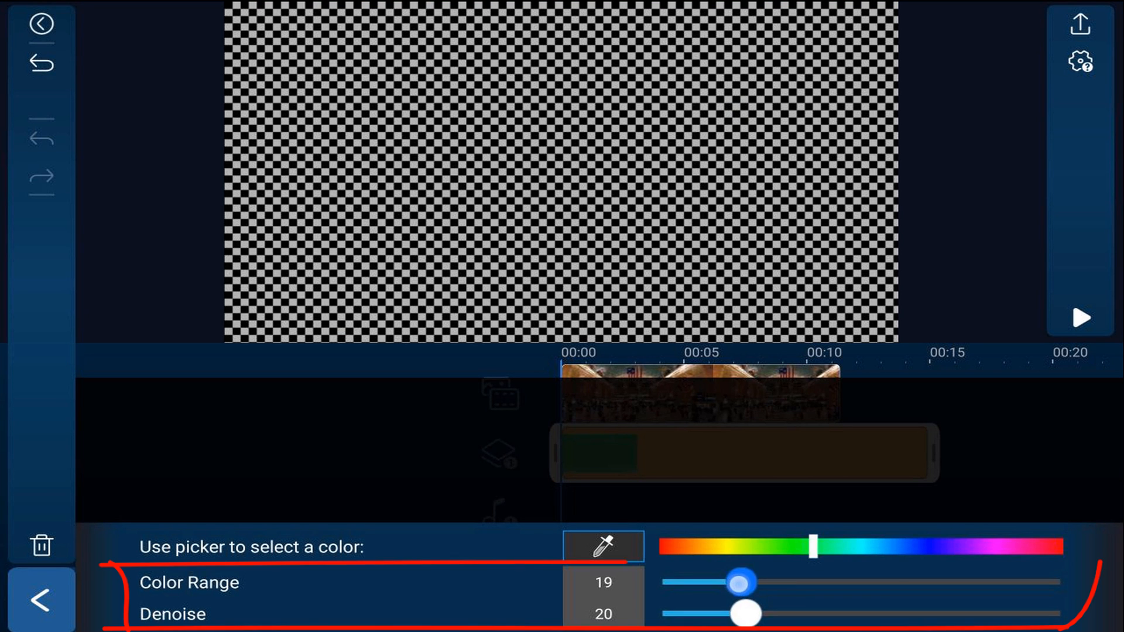
{"action": "left_click_drag", "start_coordinate": [740, 582], "coordinate": [751, 582]}
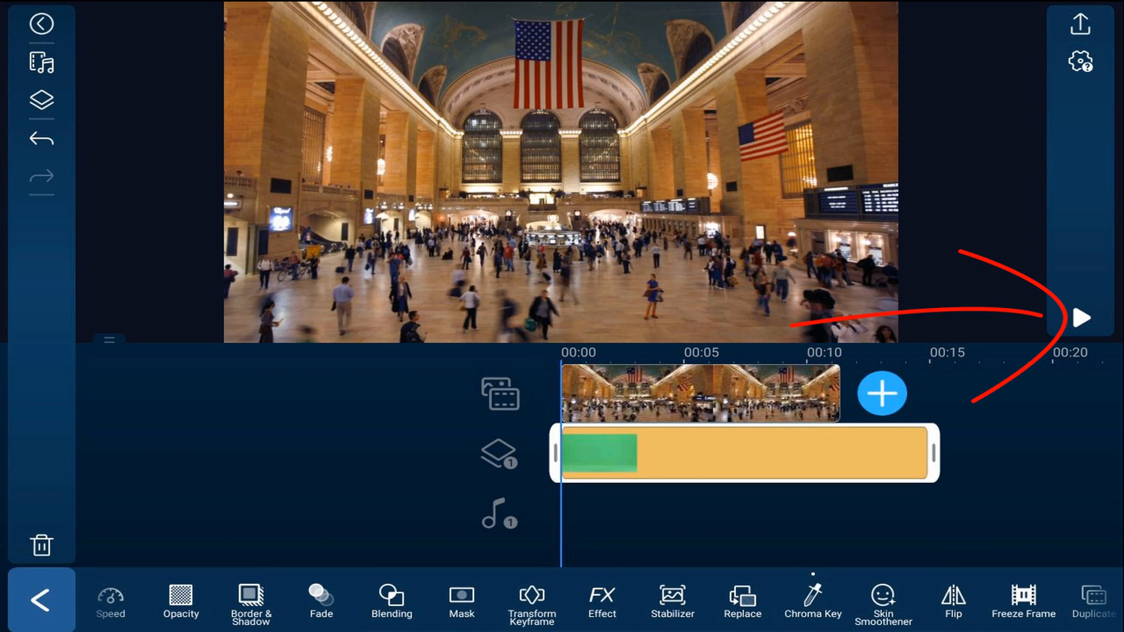
Step: Play the keyed mime composite over the Grand Central footage
{"action": "left_click", "coordinate": [1083, 319]}
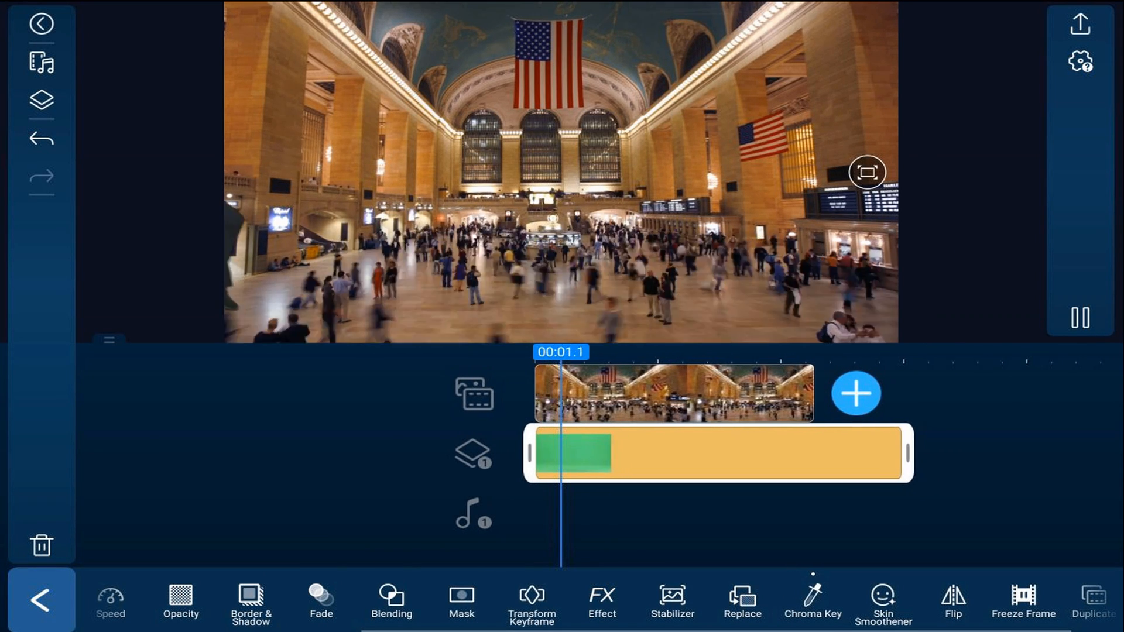